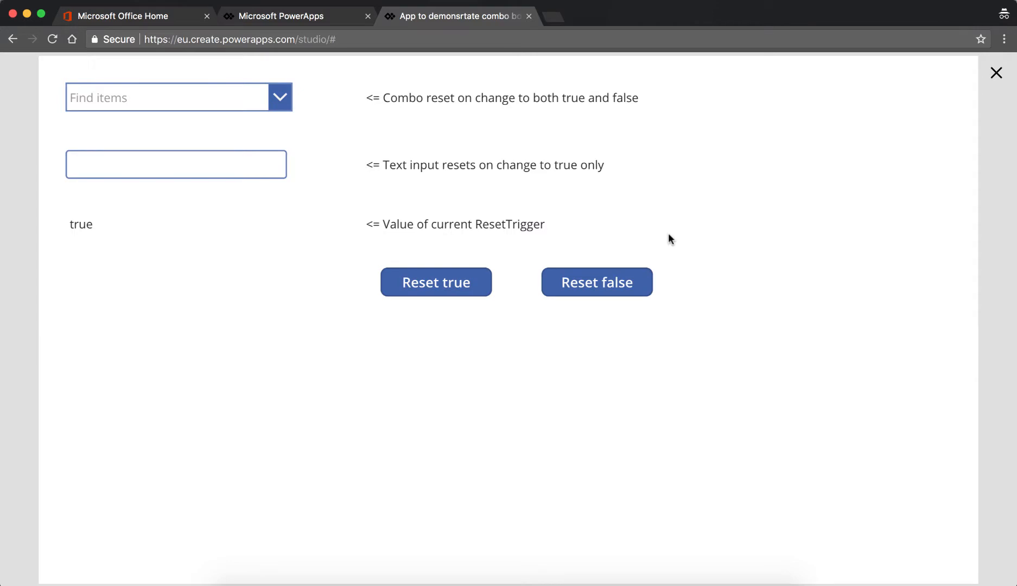
pyautogui.moveTo(349, 224)
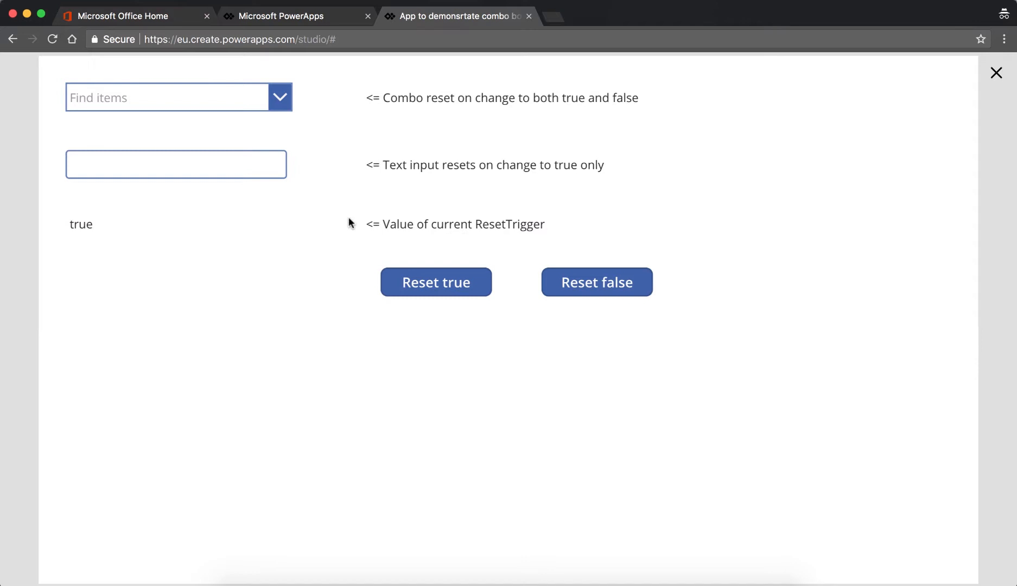
# - Enter 'test' in the text input and combo box, then close the preview back to the editor
pyautogui.write('test')
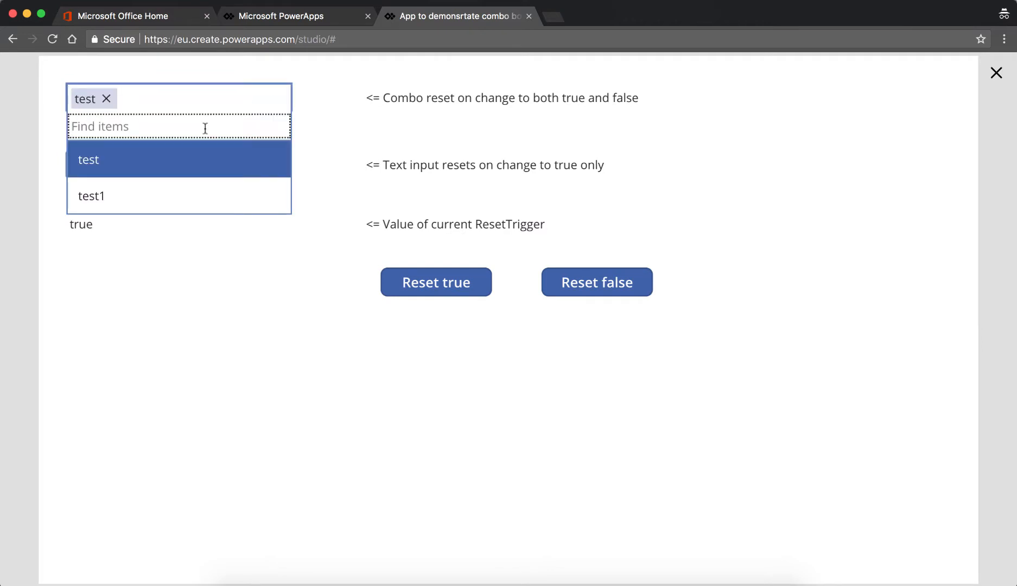
pyautogui.click(88, 161)
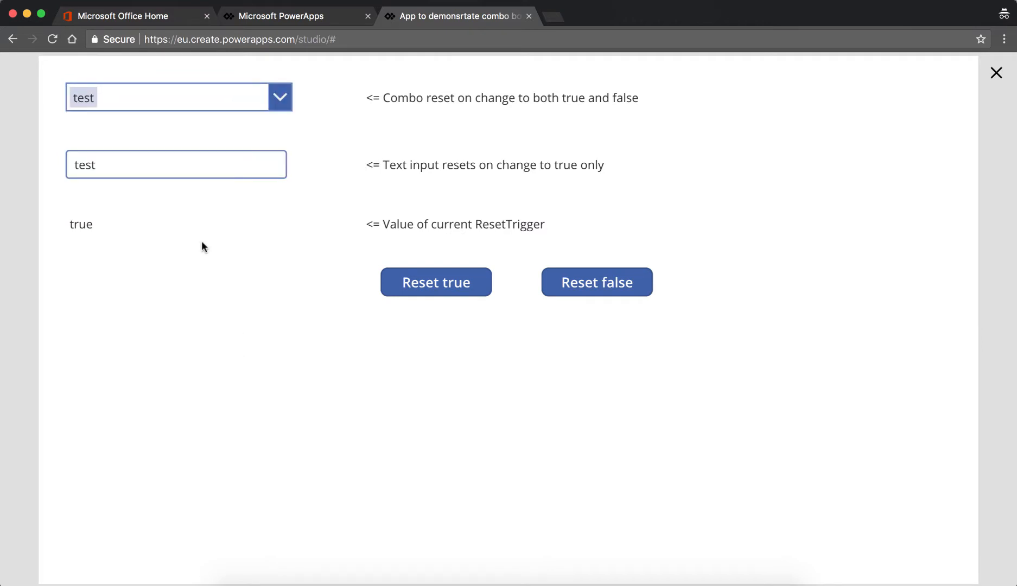
pyautogui.click(996, 72)
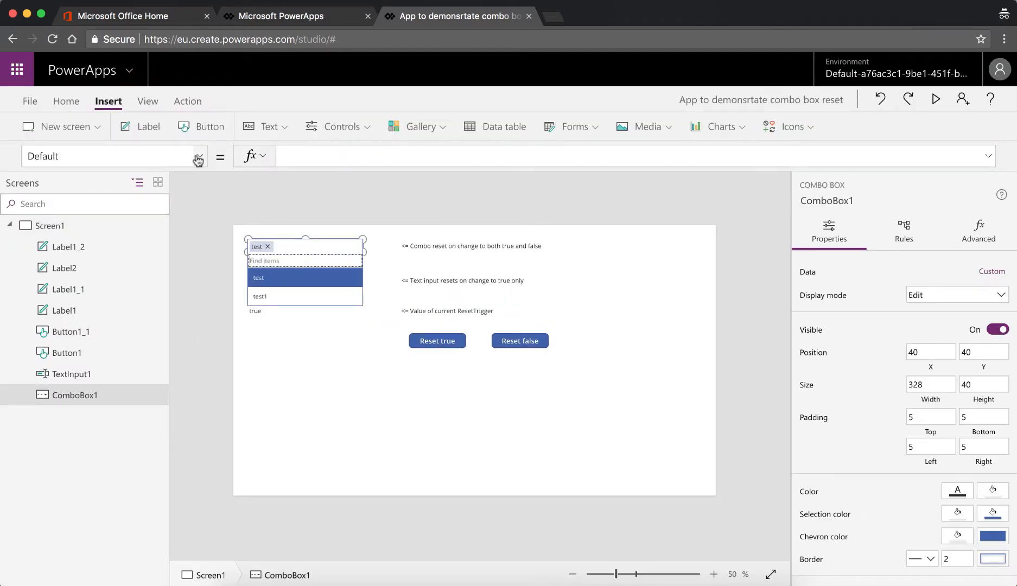
pyautogui.click(199, 155)
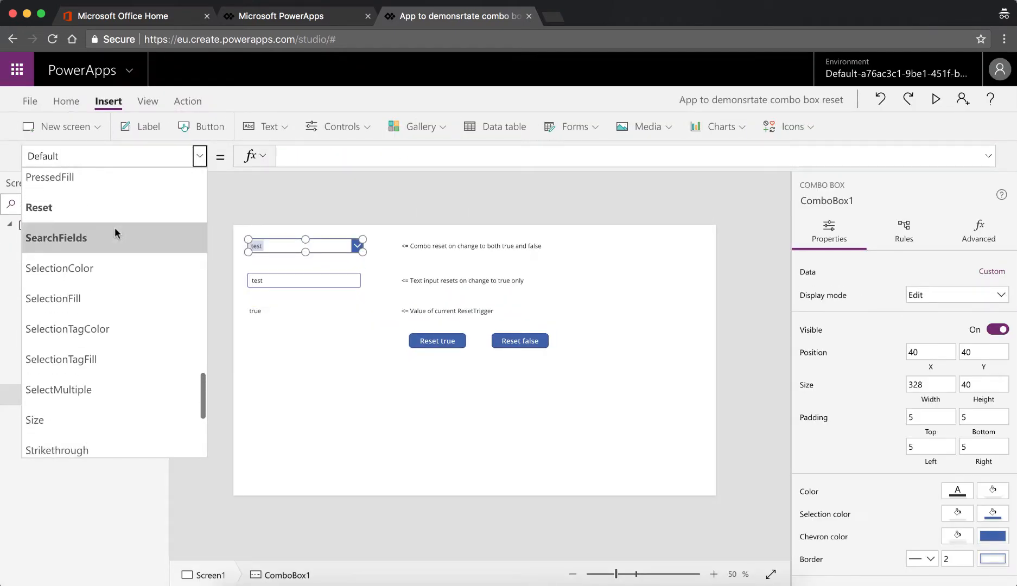
pyautogui.click(39, 208)
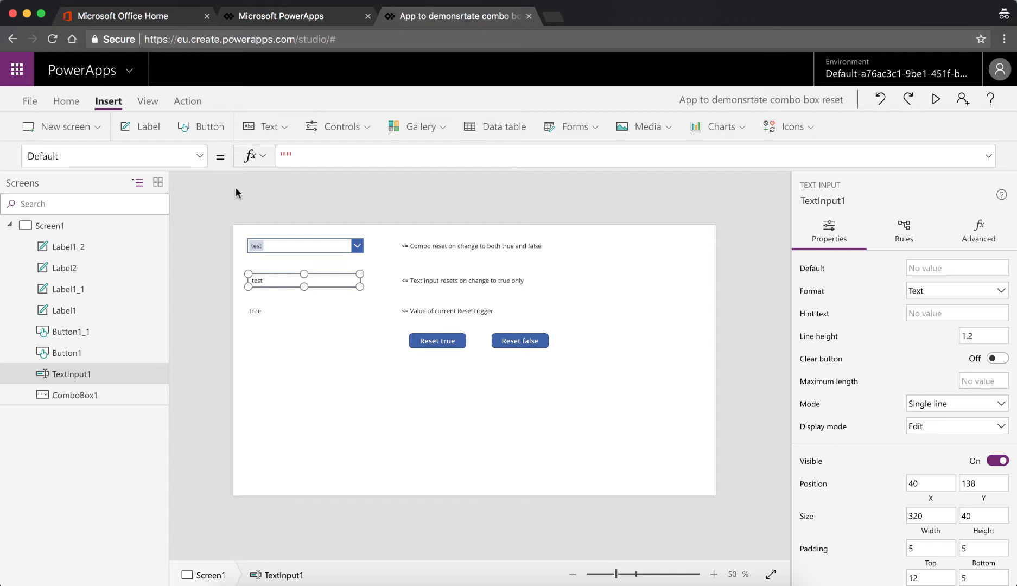
pyautogui.click(198, 155)
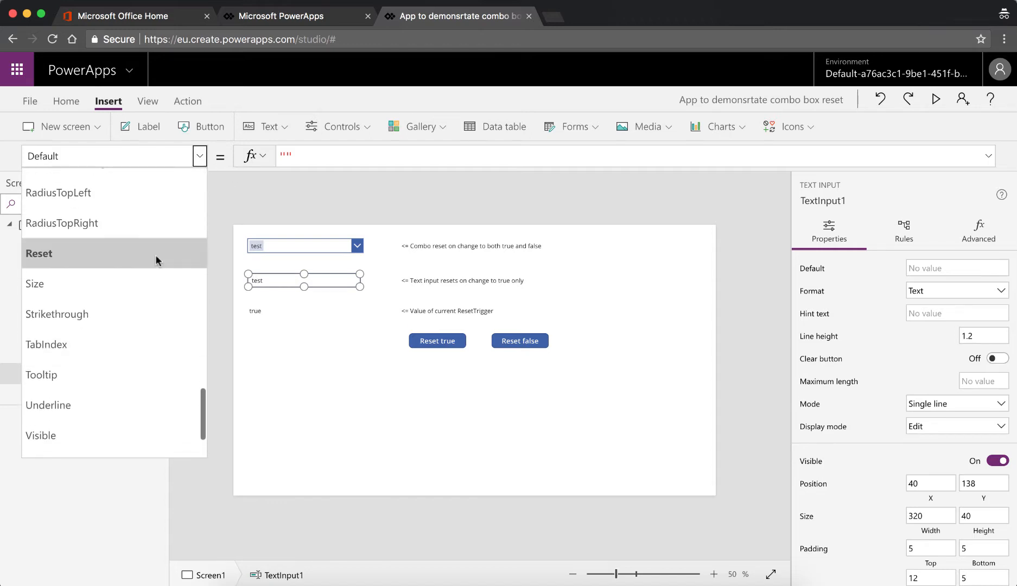
pyautogui.click(38, 254)
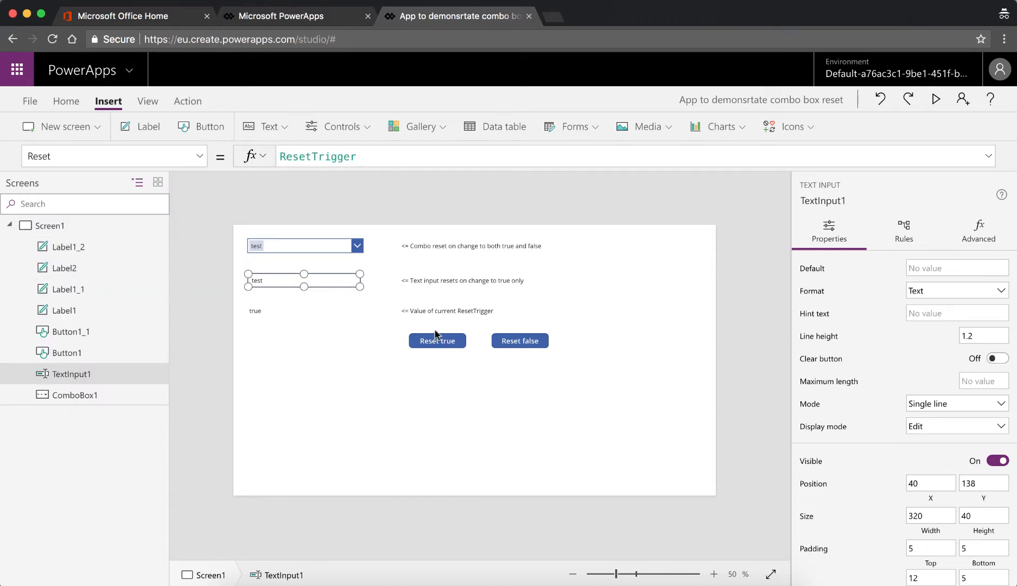
pyautogui.click(437, 341)
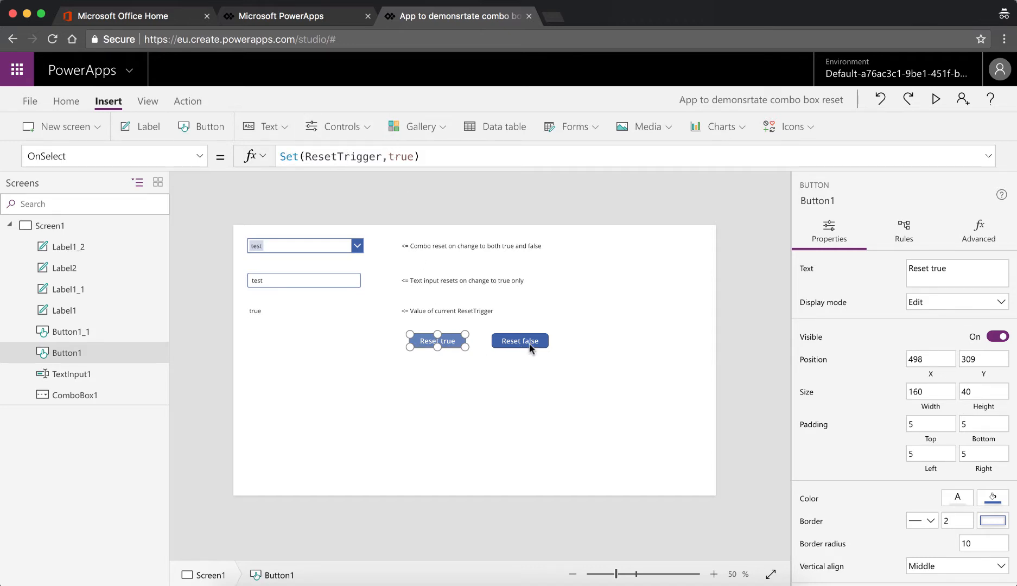
pyautogui.click(520, 341)
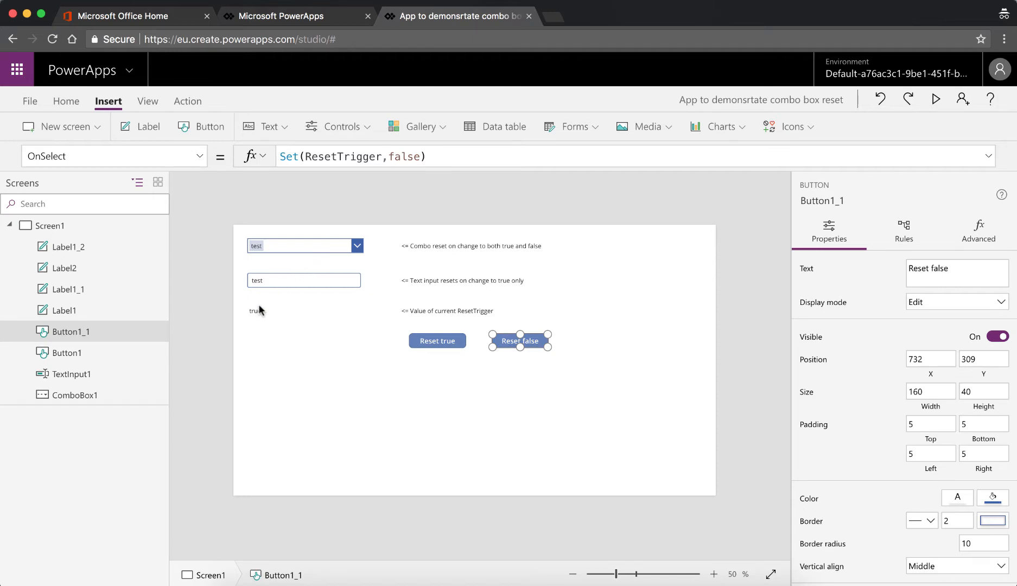
pyautogui.click(254, 310)
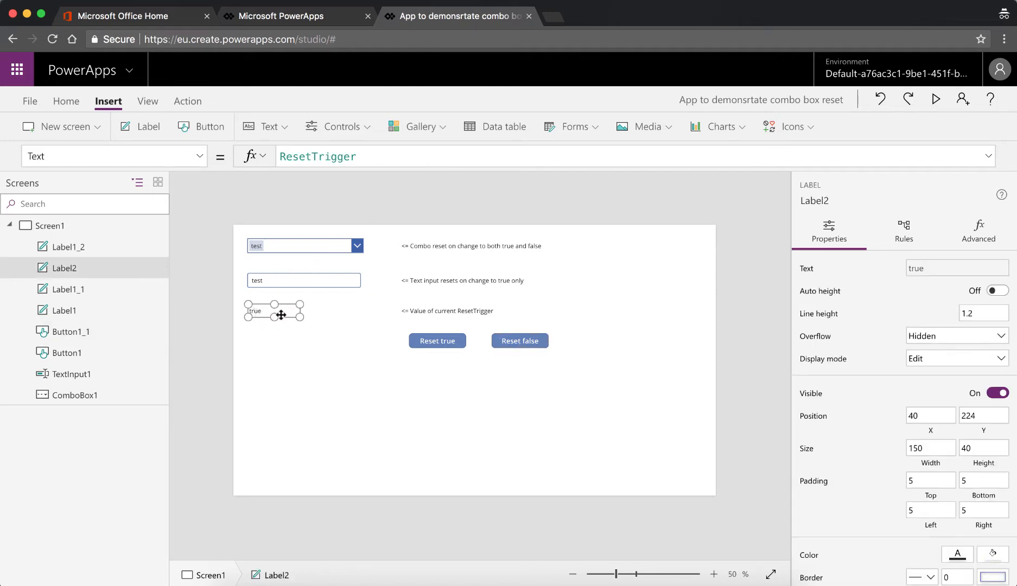
pyautogui.moveTo(468, 316)
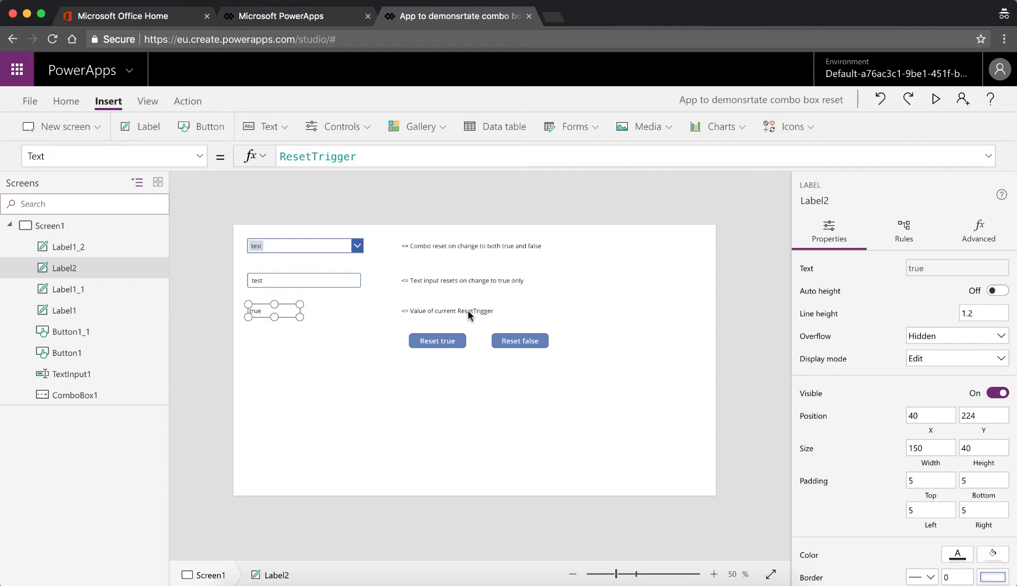
pyautogui.click(936, 98)
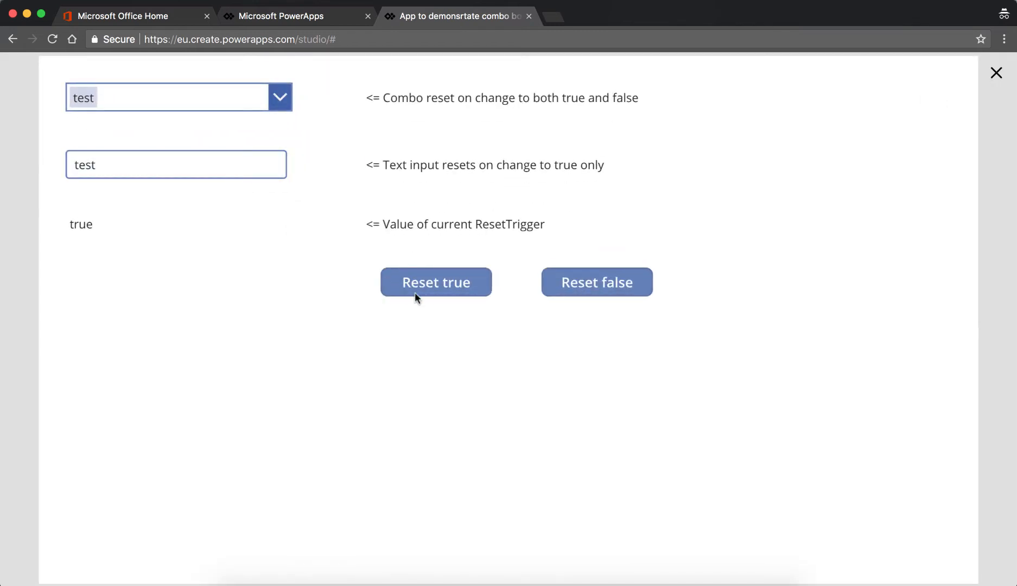
pyautogui.moveTo(183, 217)
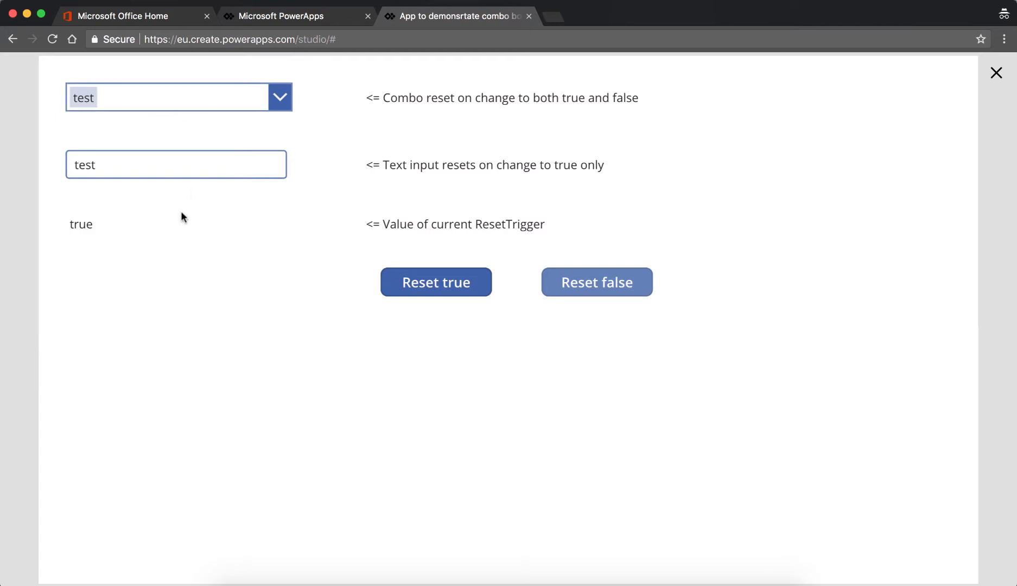
pyautogui.click(997, 73)
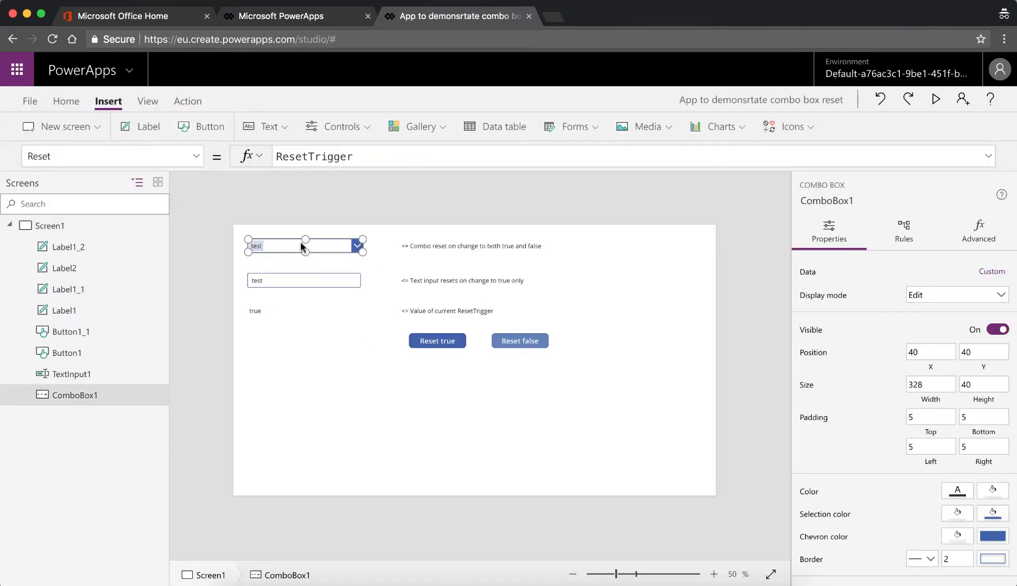
# - Check the combo box Default property (TextInput1) and start the app preview
pyautogui.click(196, 156)
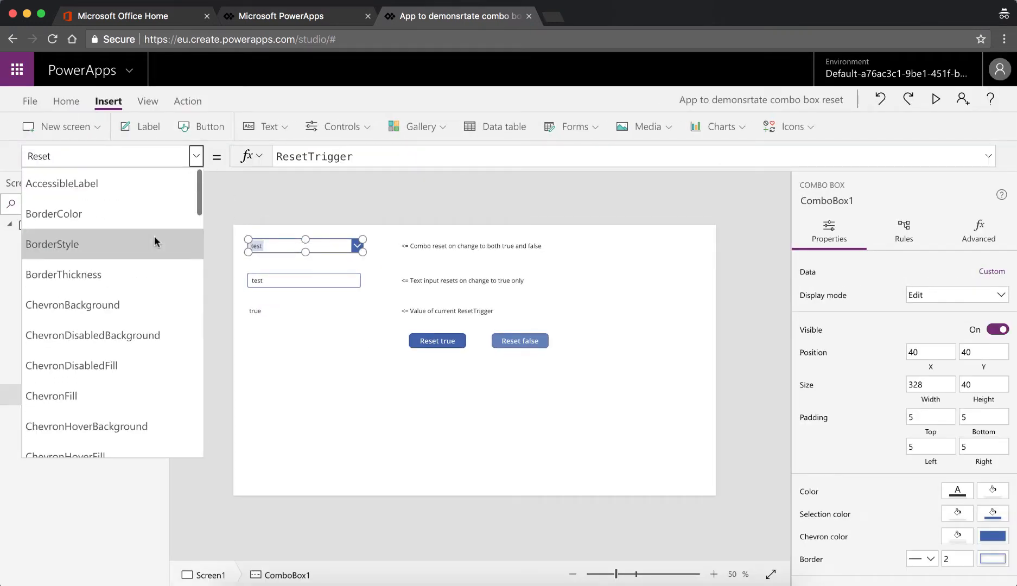
pyautogui.scroll(-3)
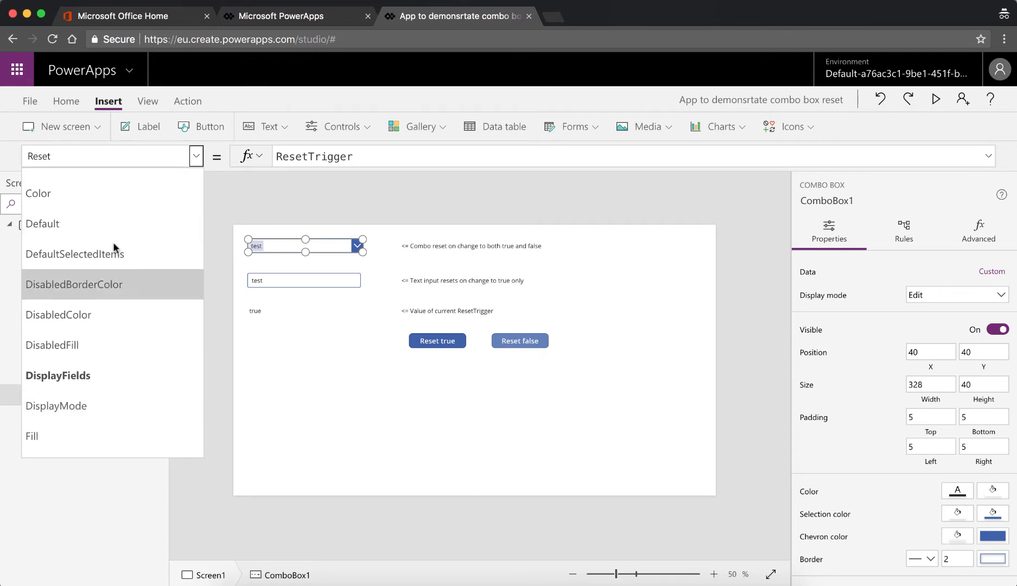
pyautogui.click(42, 224)
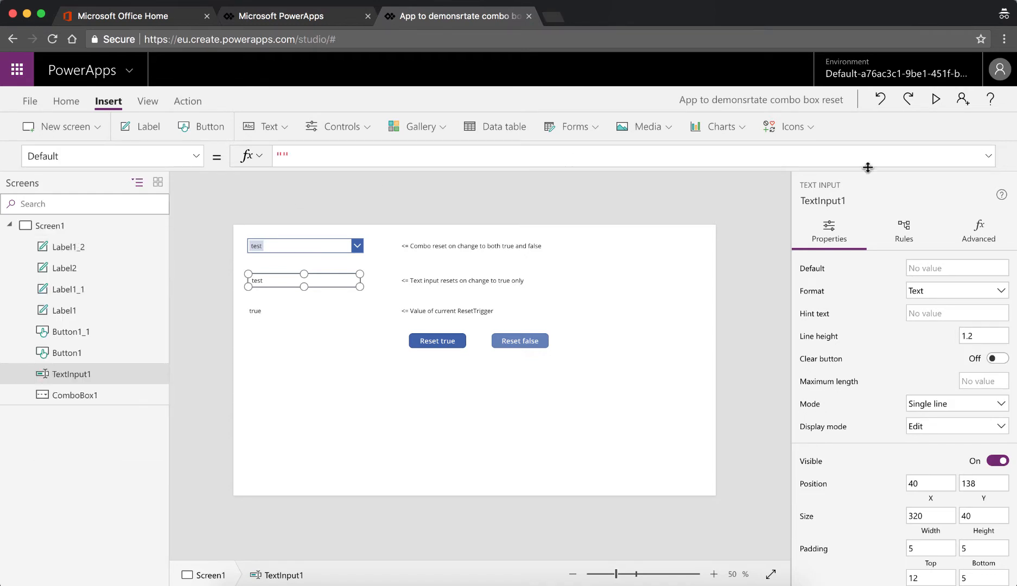
pyautogui.click(936, 99)
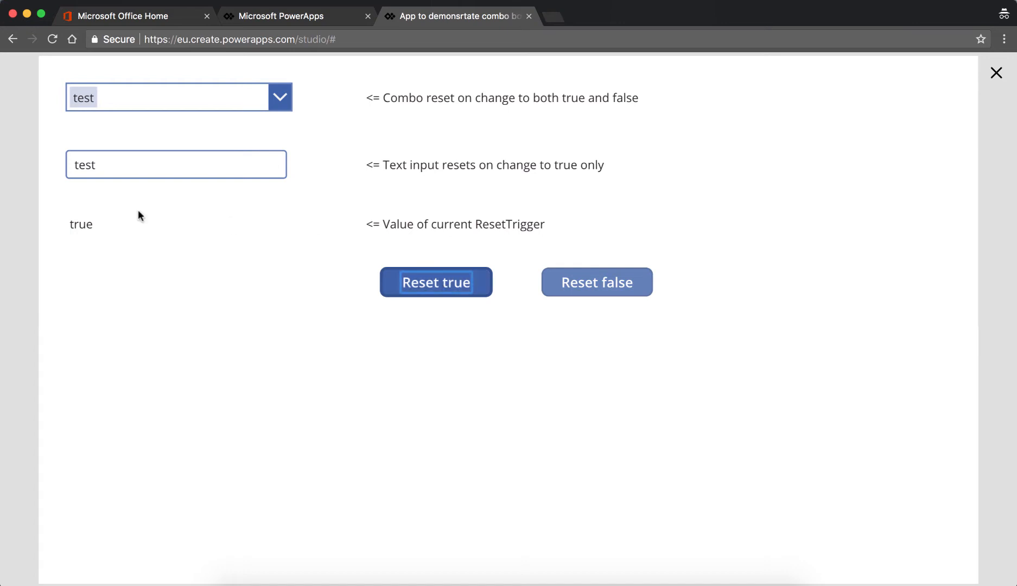
pyautogui.moveTo(367, 225)
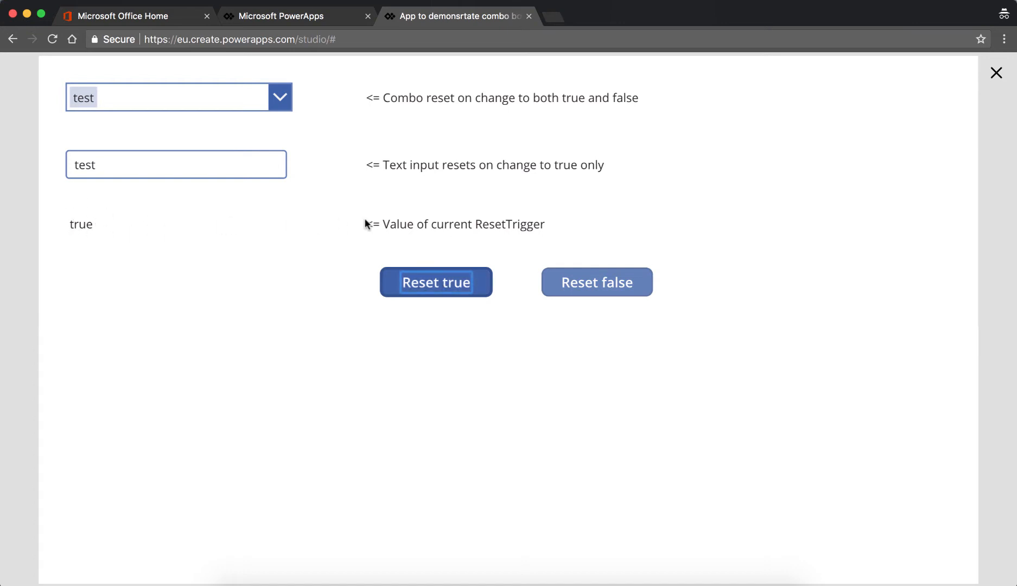
# - Show ResetTrigger false clears the combo box, reselect 'test', then set it true to clear both
pyautogui.click(596, 282)
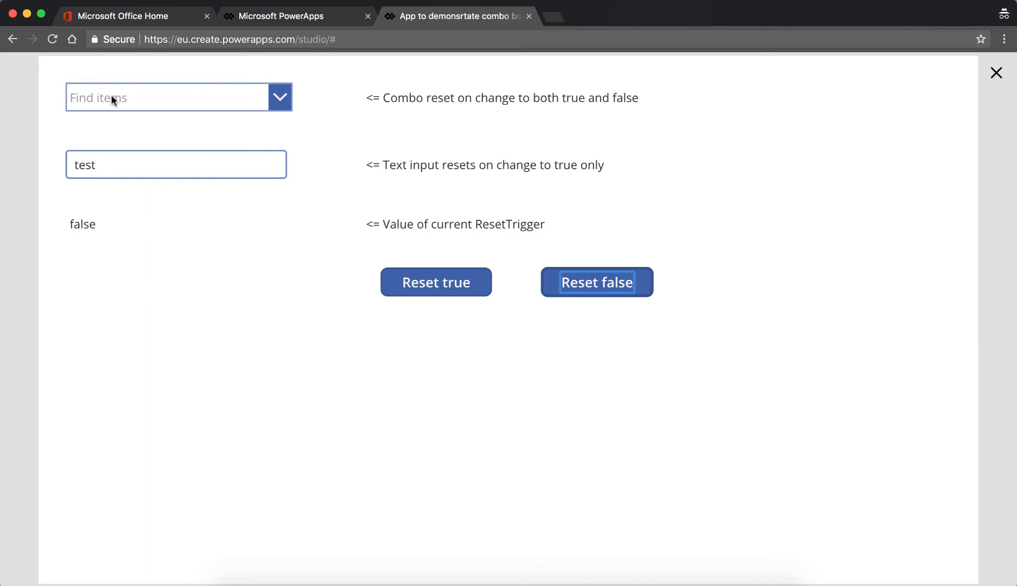
pyautogui.click(172, 98)
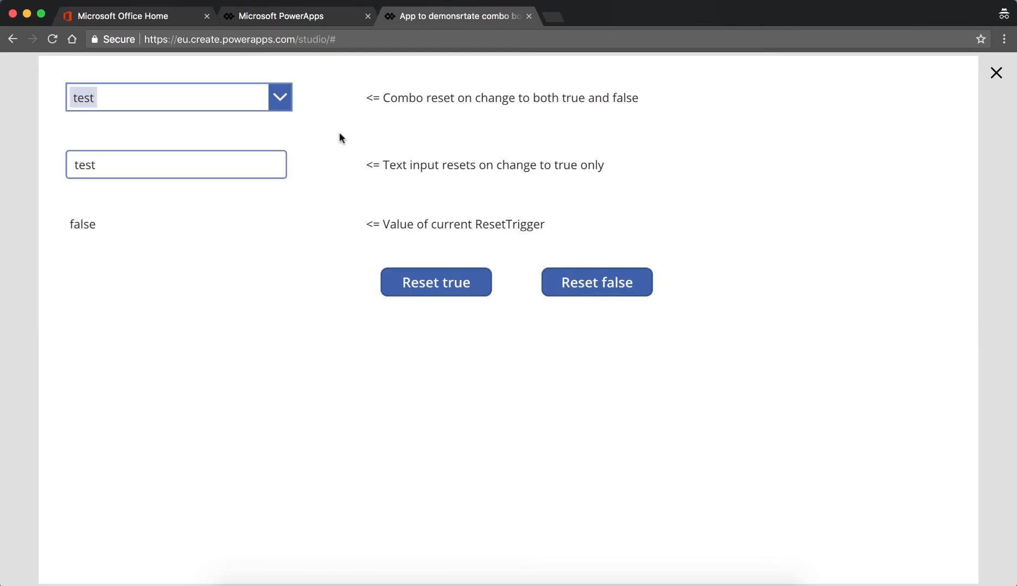
pyautogui.moveTo(393, 307)
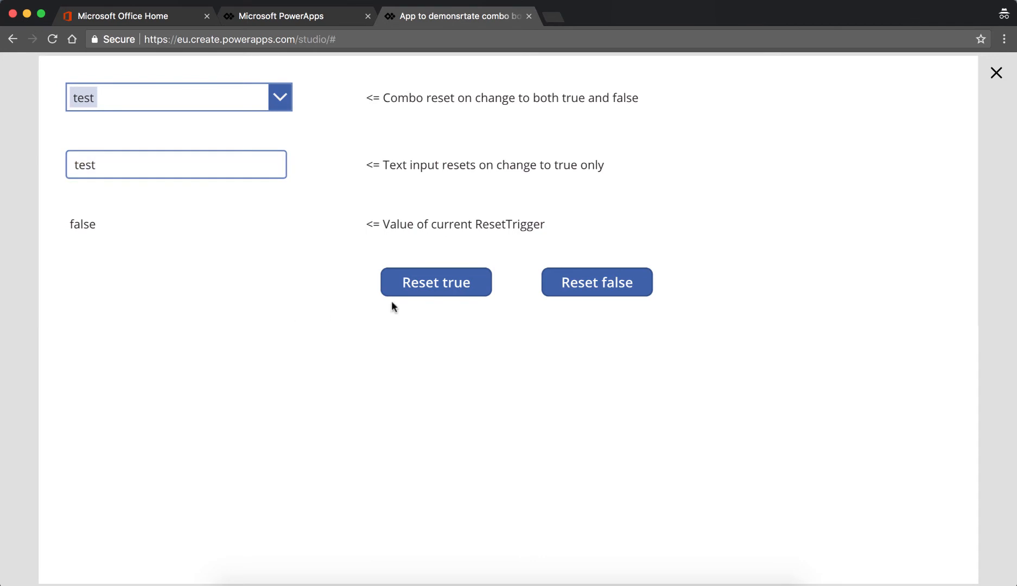
pyautogui.click(436, 283)
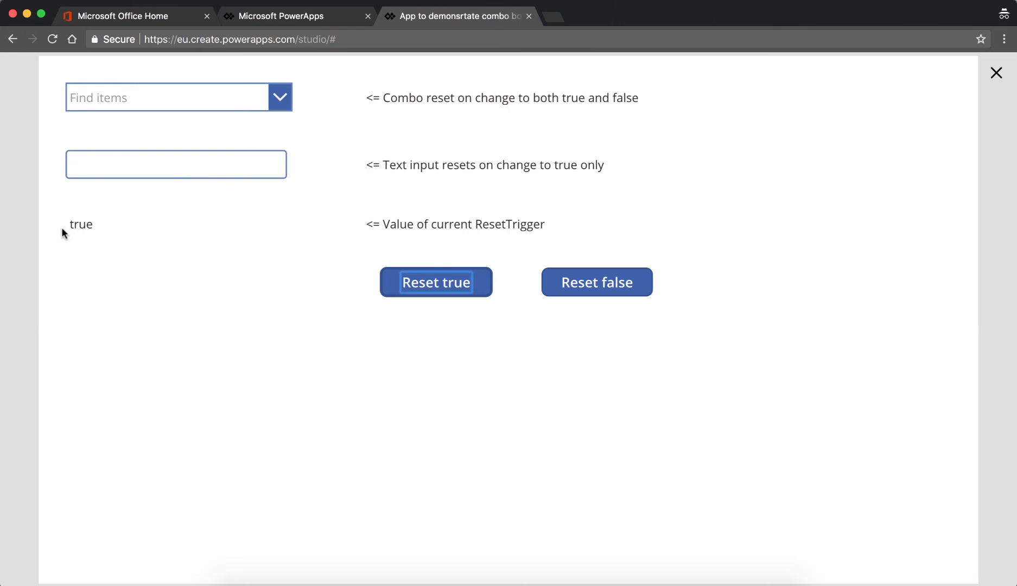
# - Refill the combo box with 'test', then toggle ResetTrigger false and true, emptying both fields
pyautogui.click(178, 98)
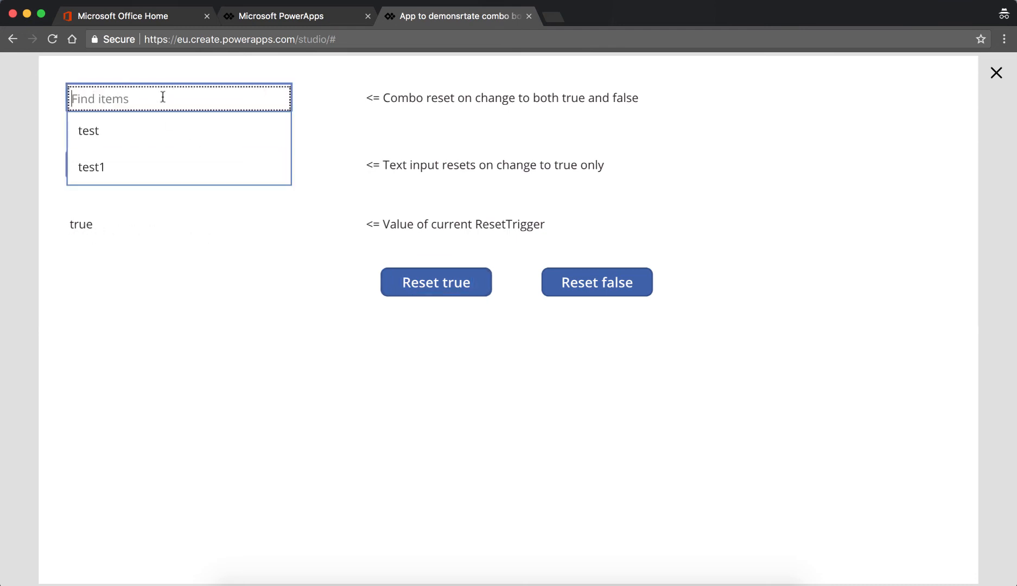
pyautogui.click(88, 130)
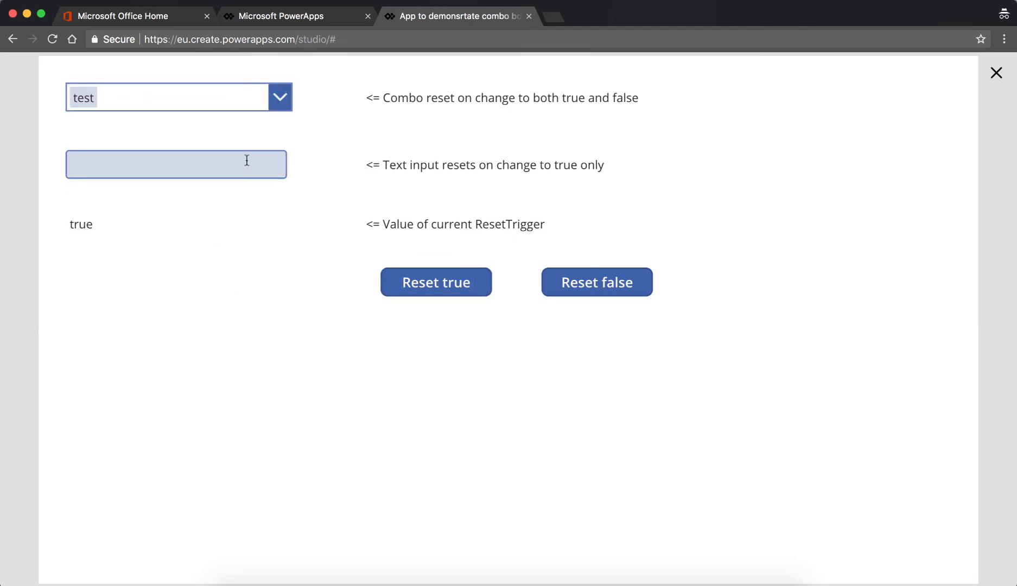
pyautogui.click(596, 282)
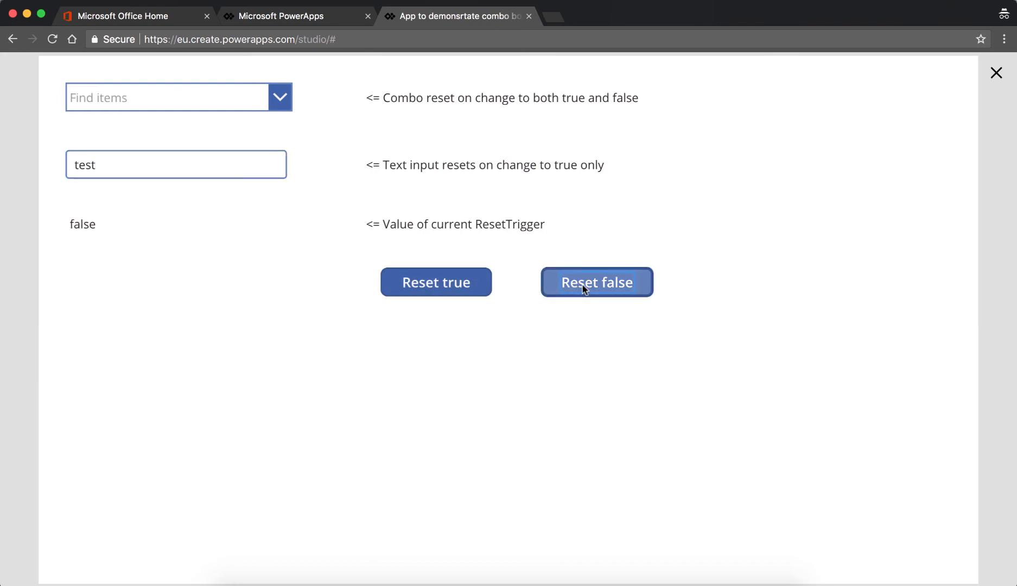
pyautogui.moveTo(437, 282)
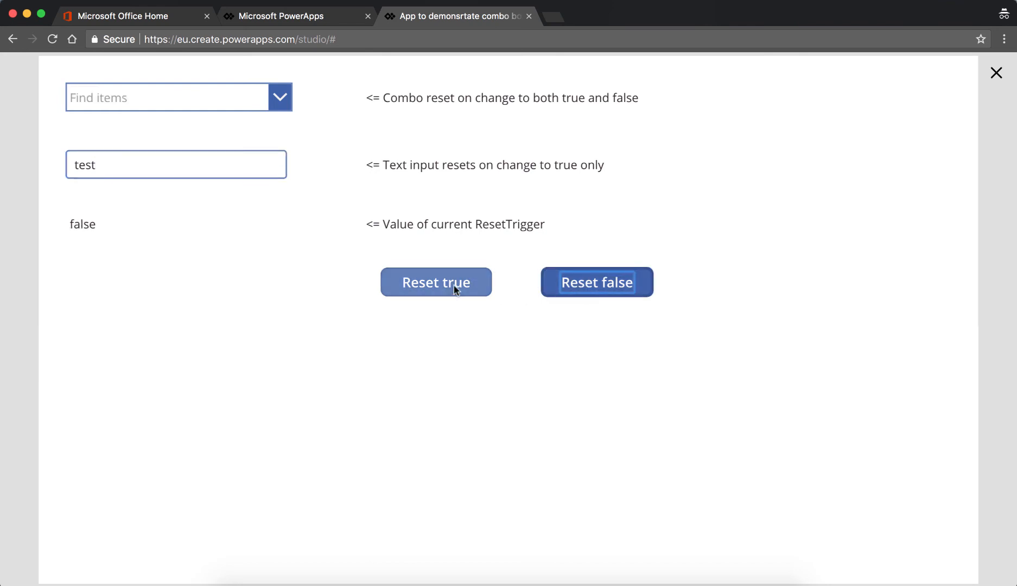
pyautogui.click(437, 282)
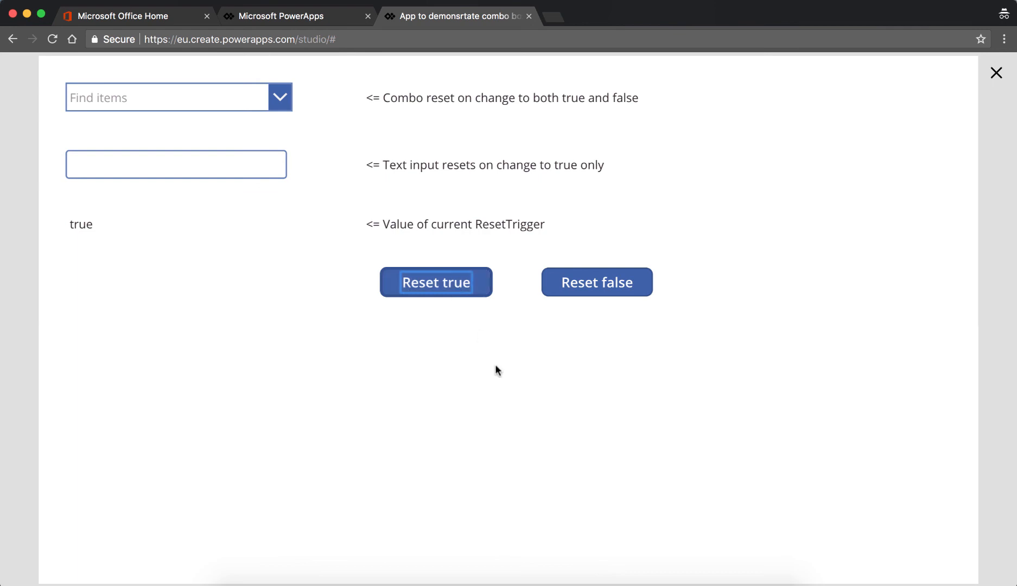
pyautogui.moveTo(624, 364)
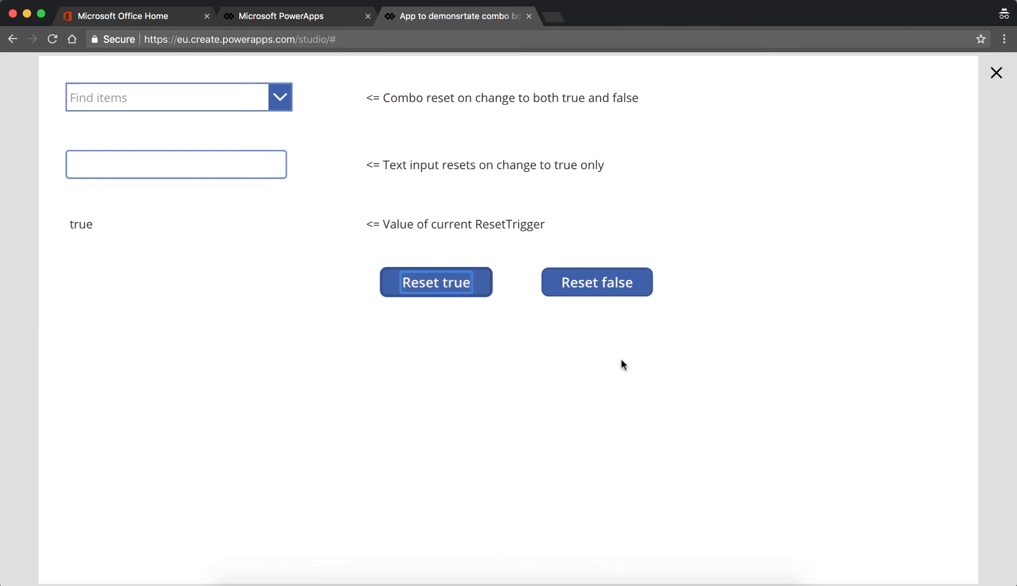